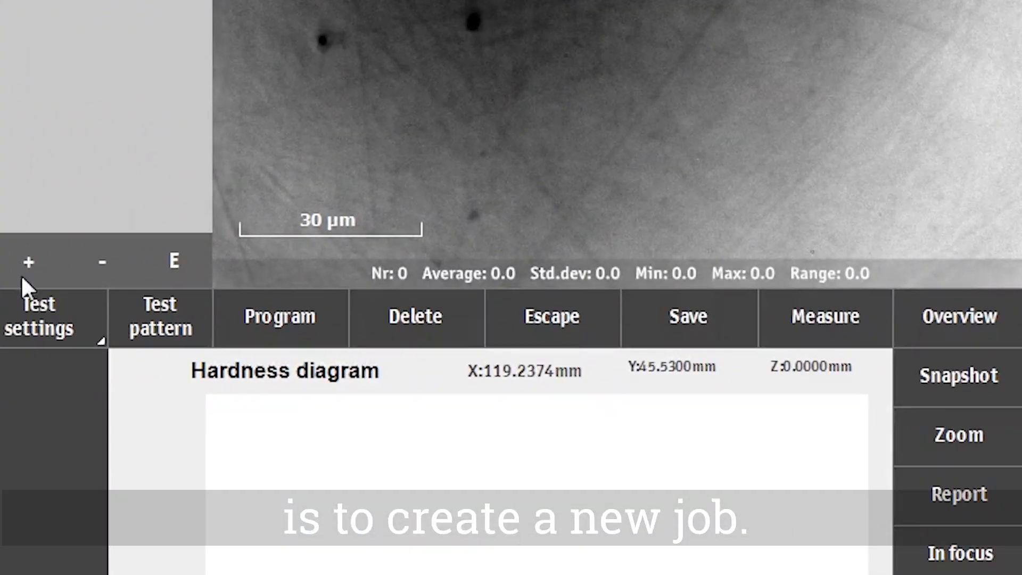
- Add job 'CHD Test 1 kgf' with 40x chosen as its default objective and confirm it
{"action": "left_click", "coordinate": [30, 261]}
{"action": "type", "text": "CHD Test 1 kgf"}
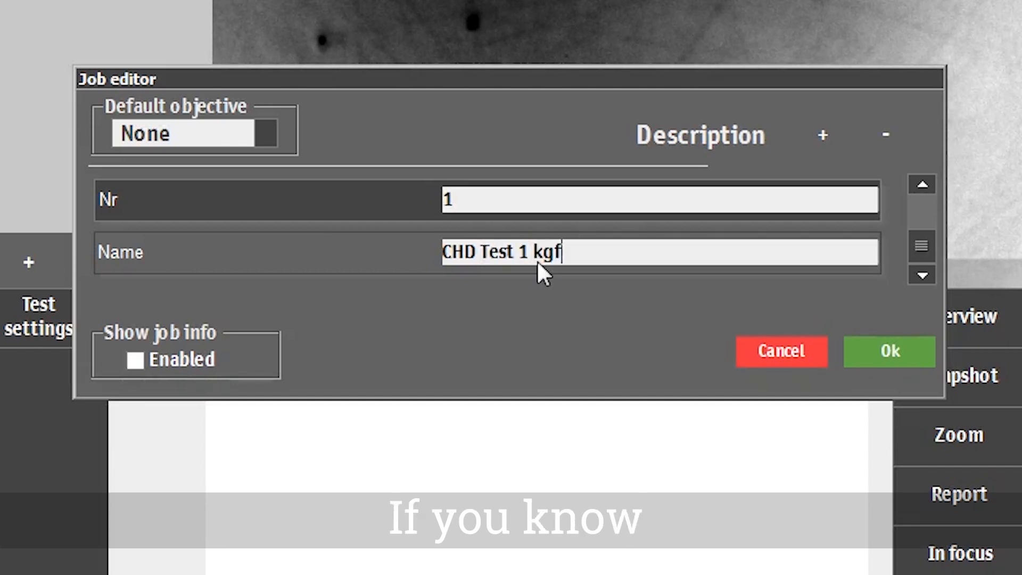
{"action": "left_click", "coordinate": [264, 133]}
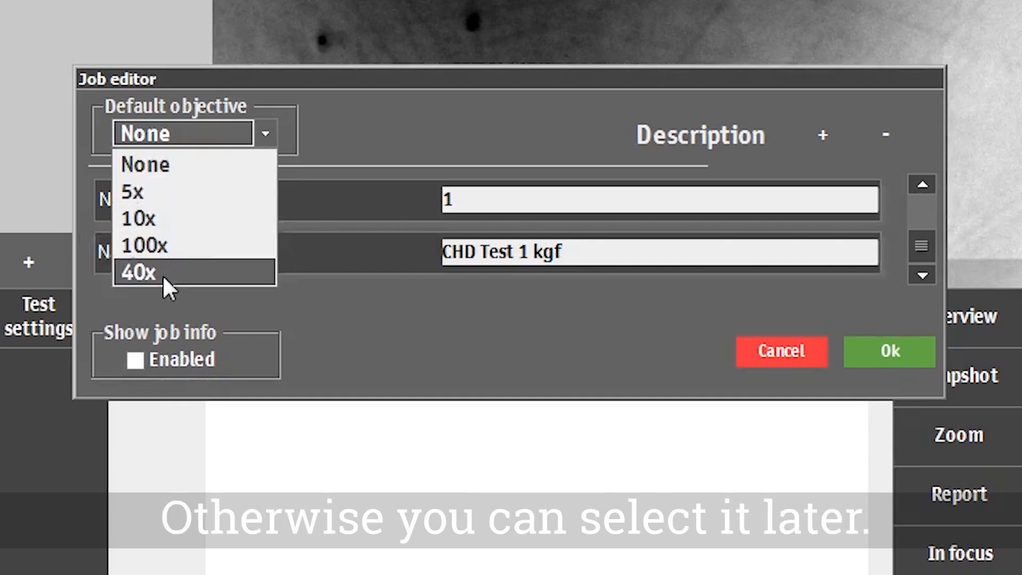
{"action": "left_click", "coordinate": [139, 273]}
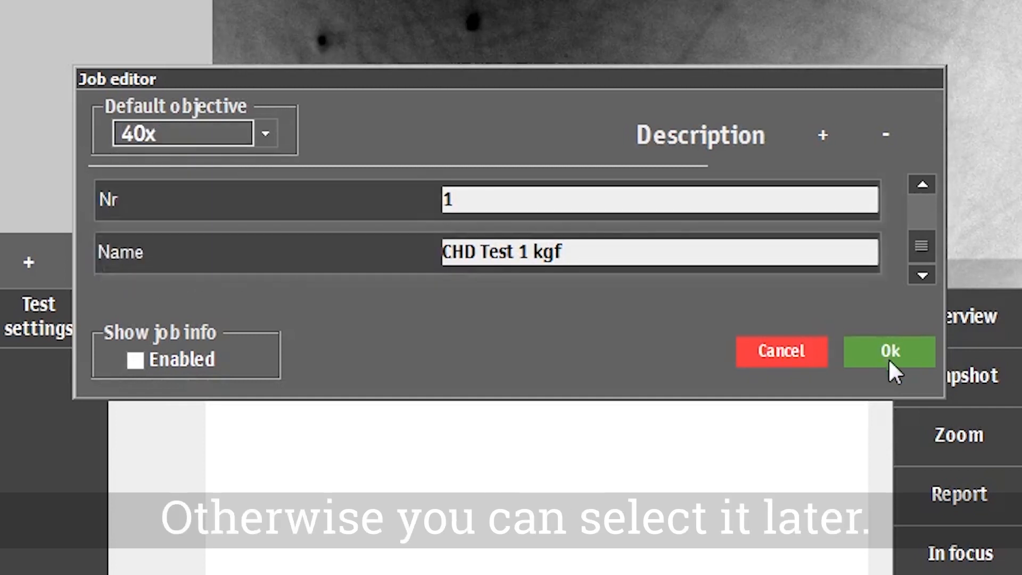
{"action": "left_click", "coordinate": [888, 351]}
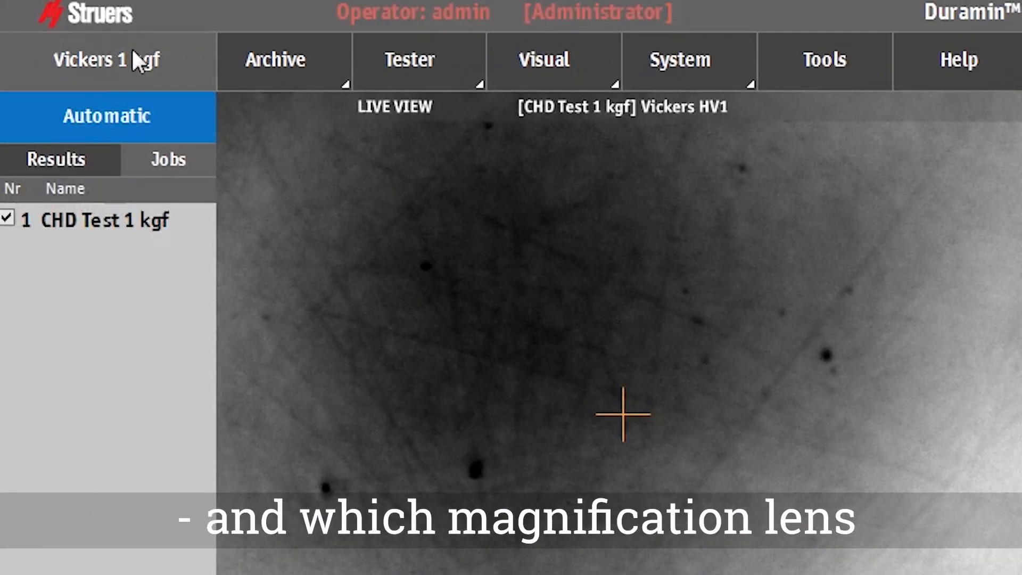
- Choose the Vickers method at a 1 kgf load from the test method list
{"action": "left_click", "coordinate": [106, 60]}
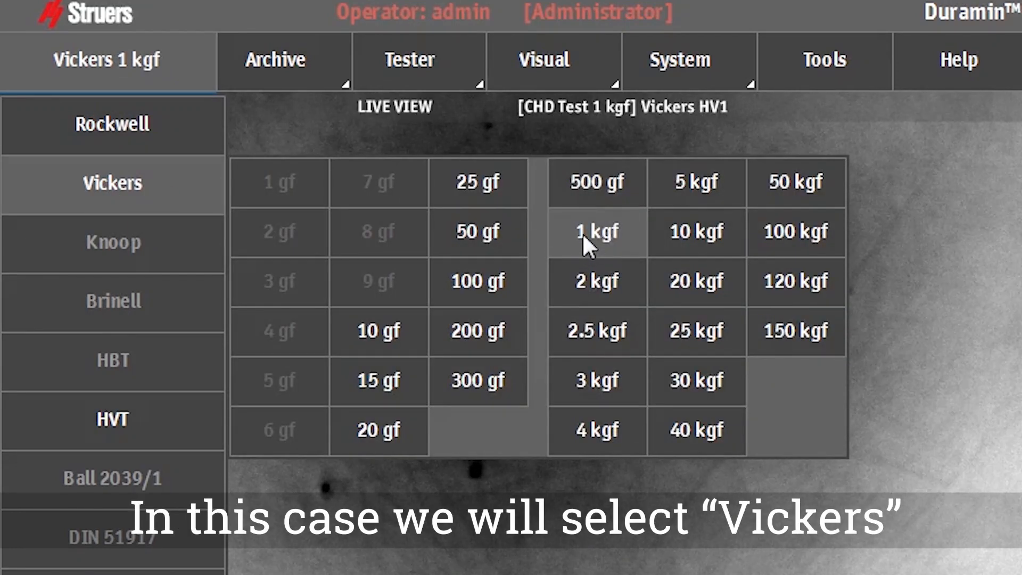
{"action": "left_click", "coordinate": [594, 232]}
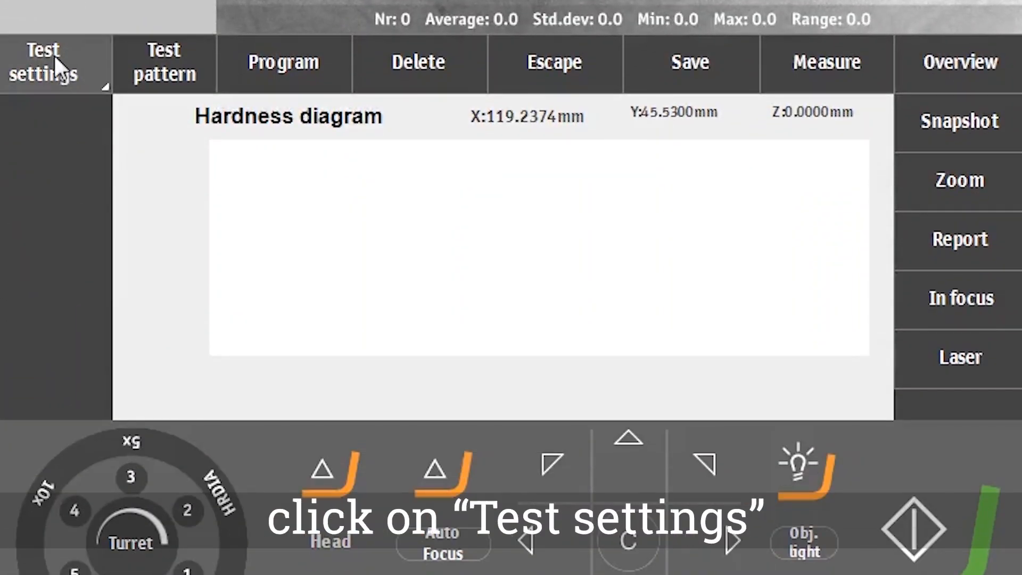
- Raise the main-load dwell time above its 6-second default in Test settings
{"action": "left_click", "coordinate": [48, 63]}
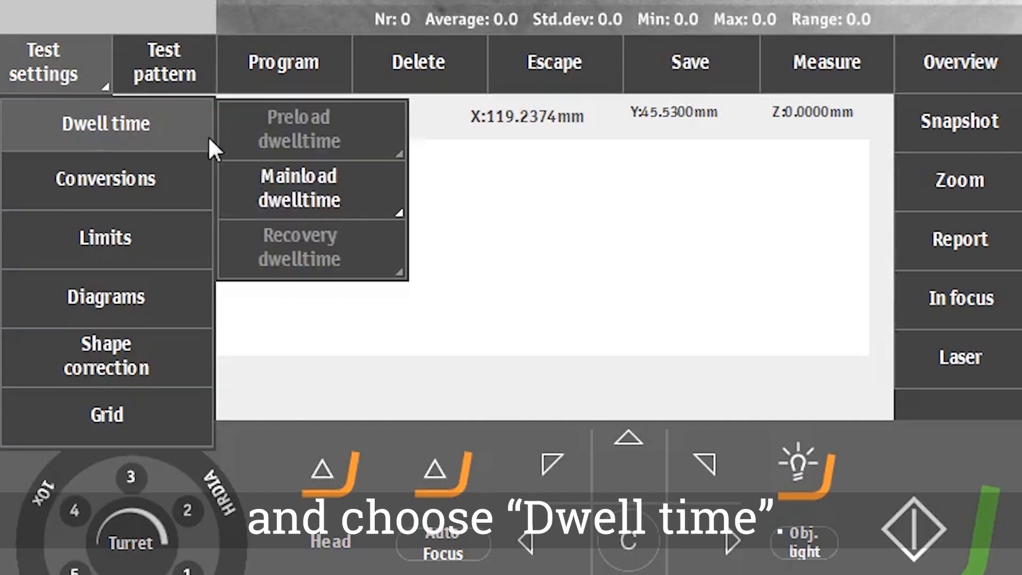
{"action": "left_click", "coordinate": [309, 190]}
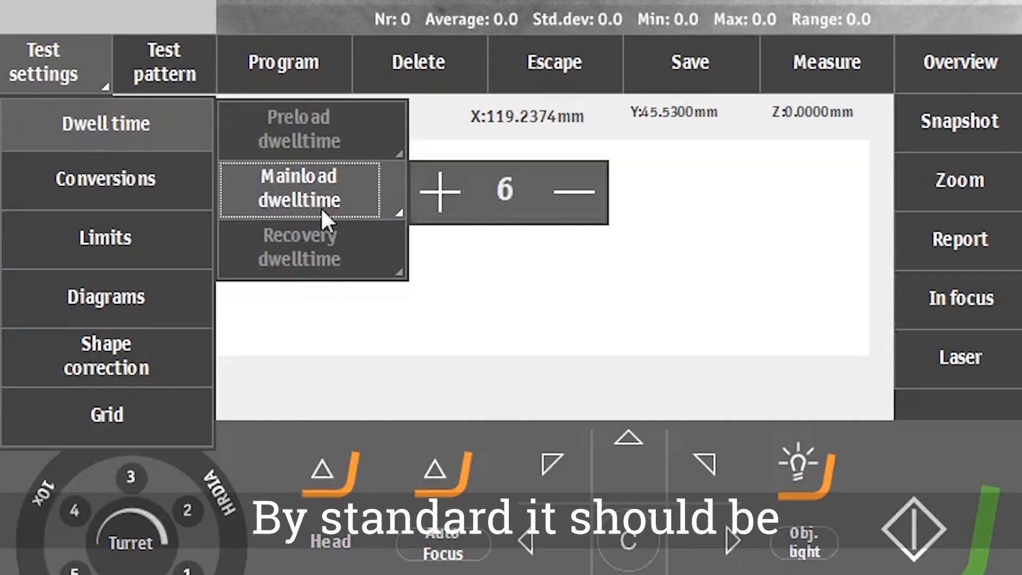
{"action": "left_click", "coordinate": [441, 192]}
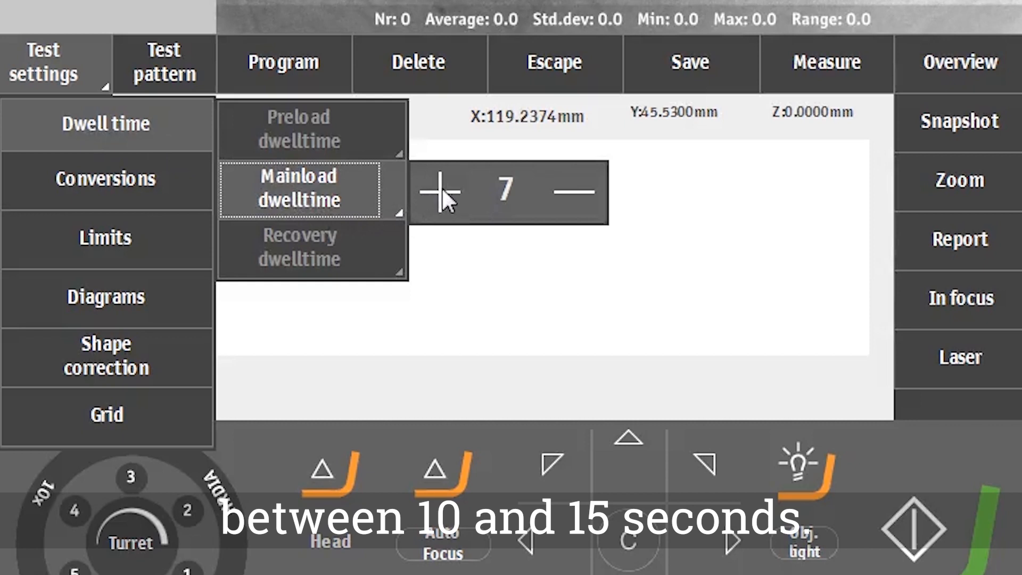
{"action": "left_click", "coordinate": [440, 192]}
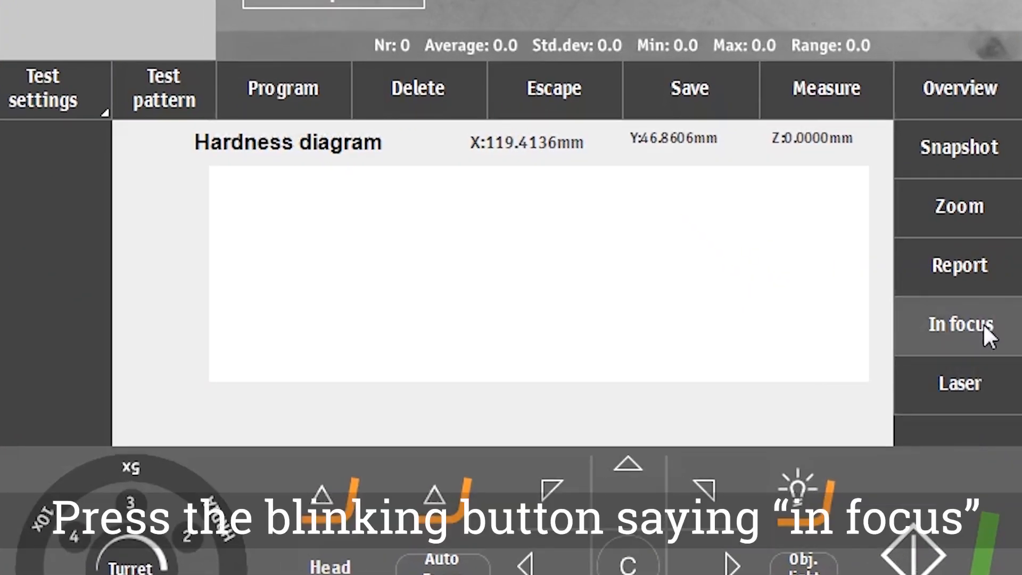
- Mark the focused image of the sample as the In focus reference
{"action": "left_click", "coordinate": [961, 324]}
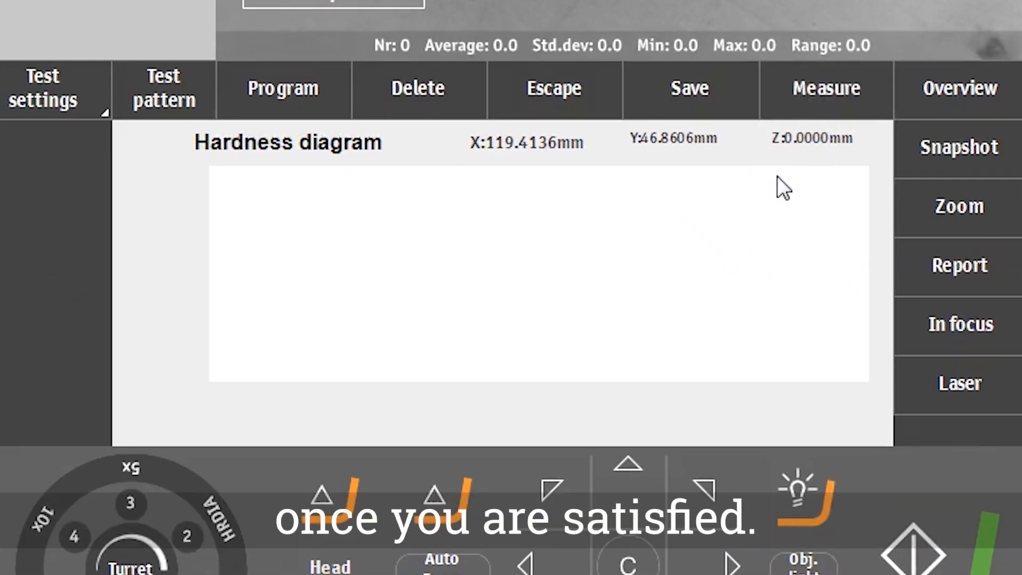
{"action": "mouse_move", "coordinate": [792, 149]}
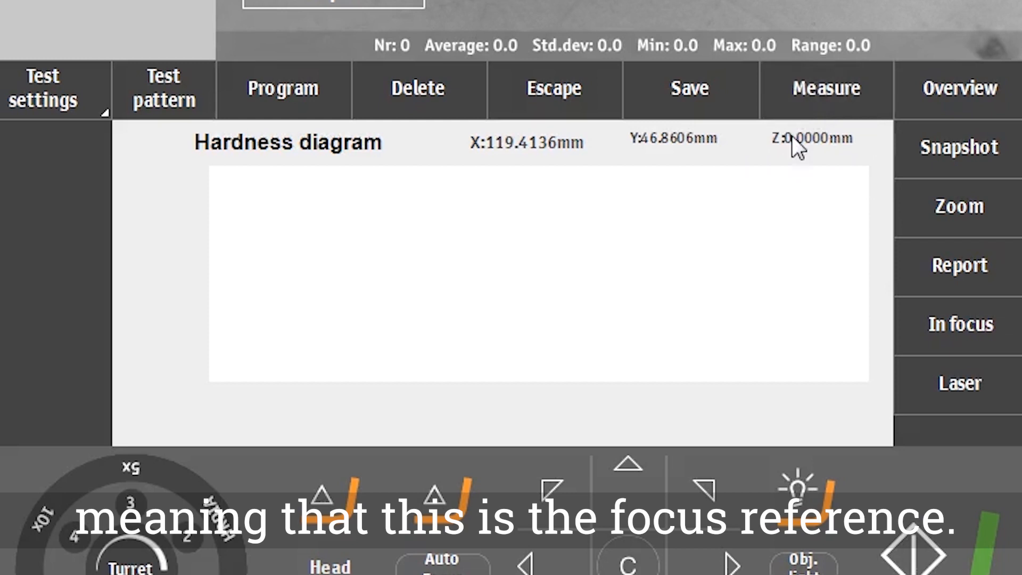
{"action": "mouse_move", "coordinate": [827, 173]}
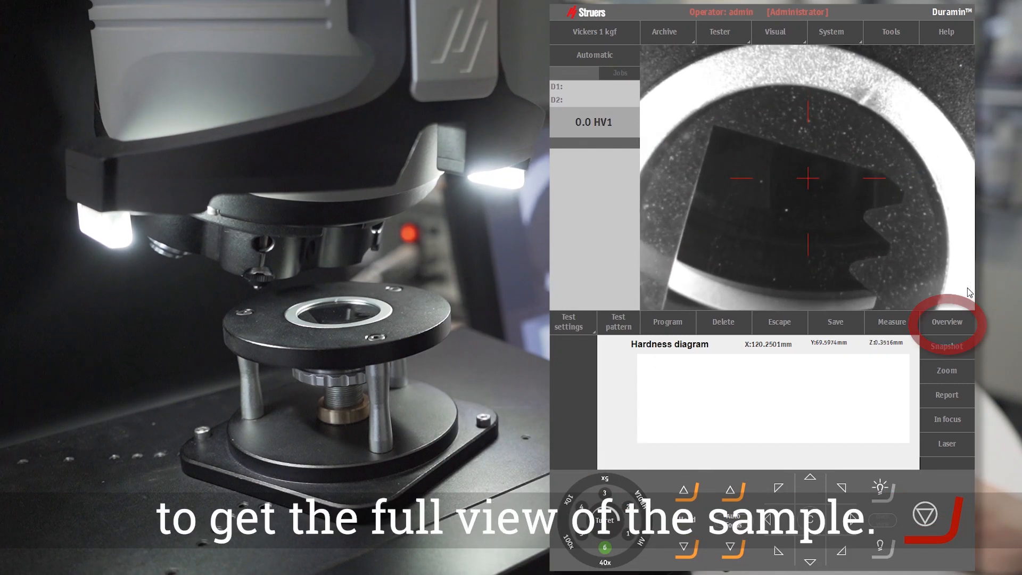
- Capture an overview image of the whole gear sample and show the pattern options
{"action": "left_click", "coordinate": [947, 322]}
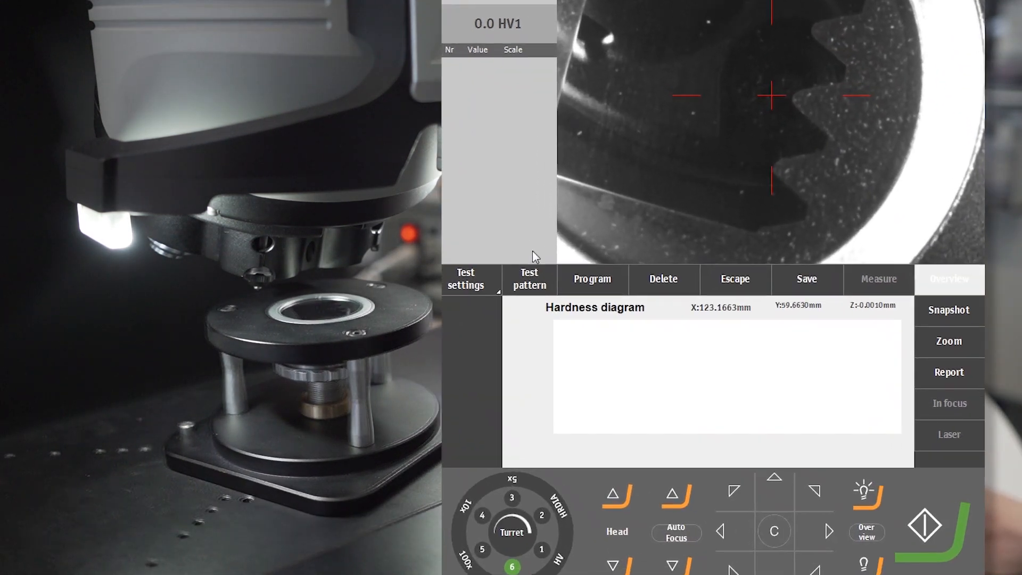
{"action": "left_click", "coordinate": [529, 279]}
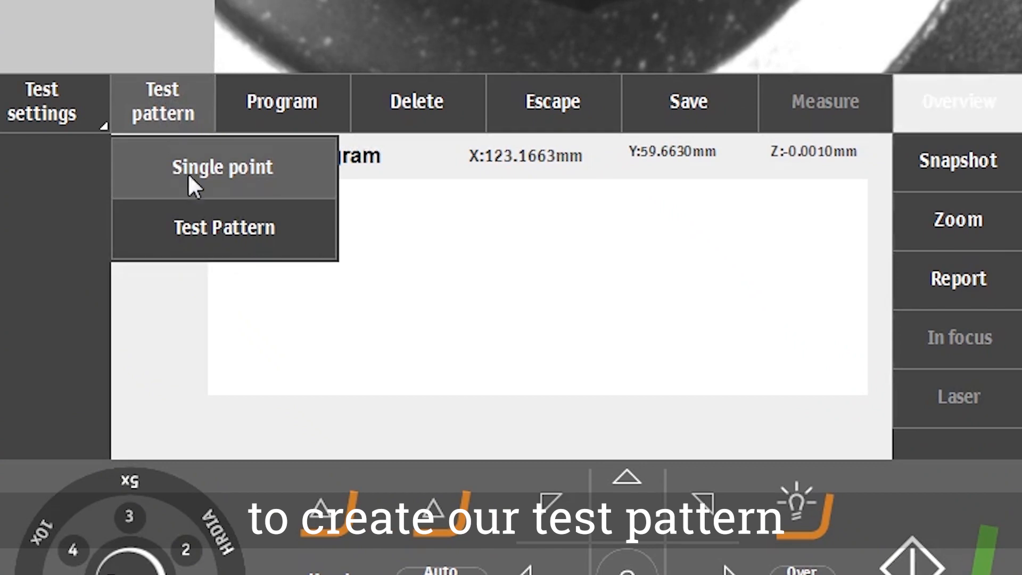
- Start Pattern1 from Single point and switch its type to CHD pattern
{"action": "left_click", "coordinate": [223, 227]}
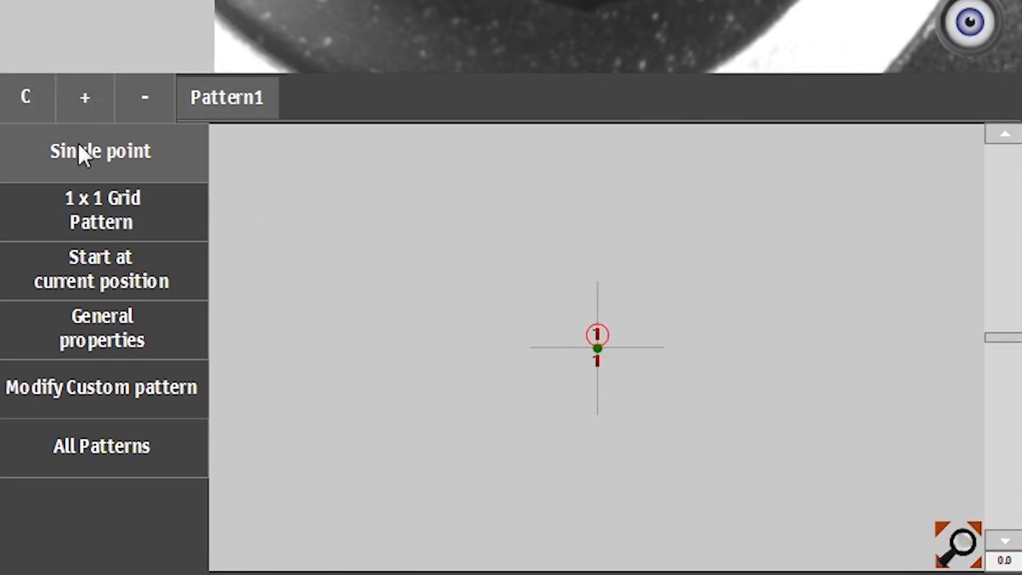
{"action": "left_click", "coordinate": [100, 151]}
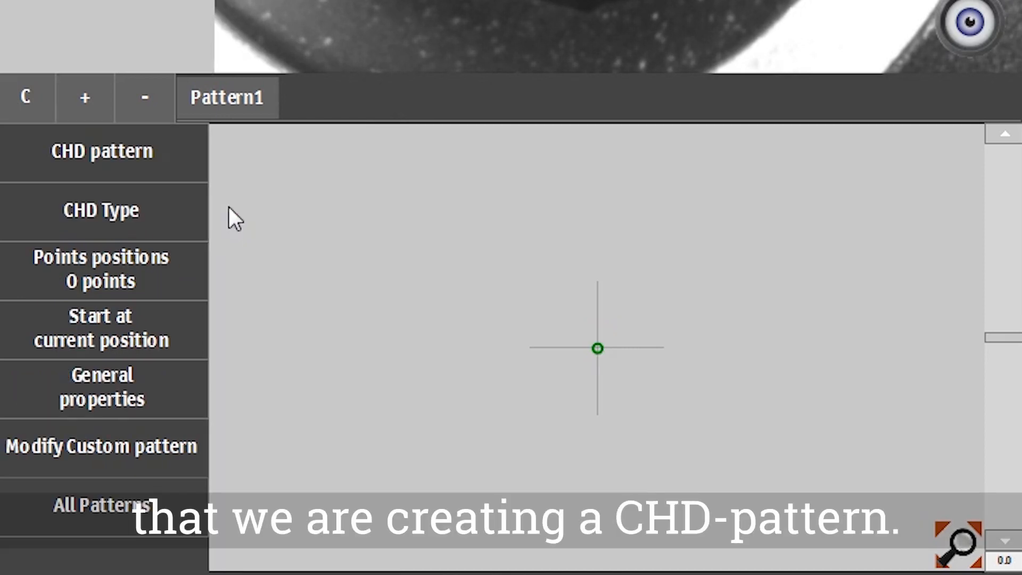
{"action": "mouse_move", "coordinate": [140, 230]}
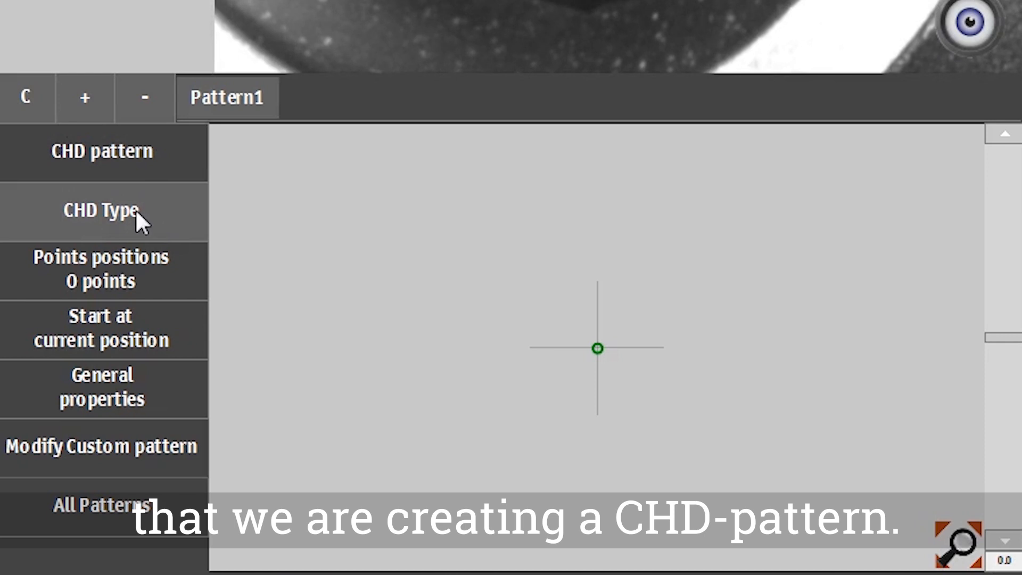
- Keep Case Hardening Depth with Limit1 550 and terminate within 3 points after the limit
{"action": "left_click", "coordinate": [101, 209]}
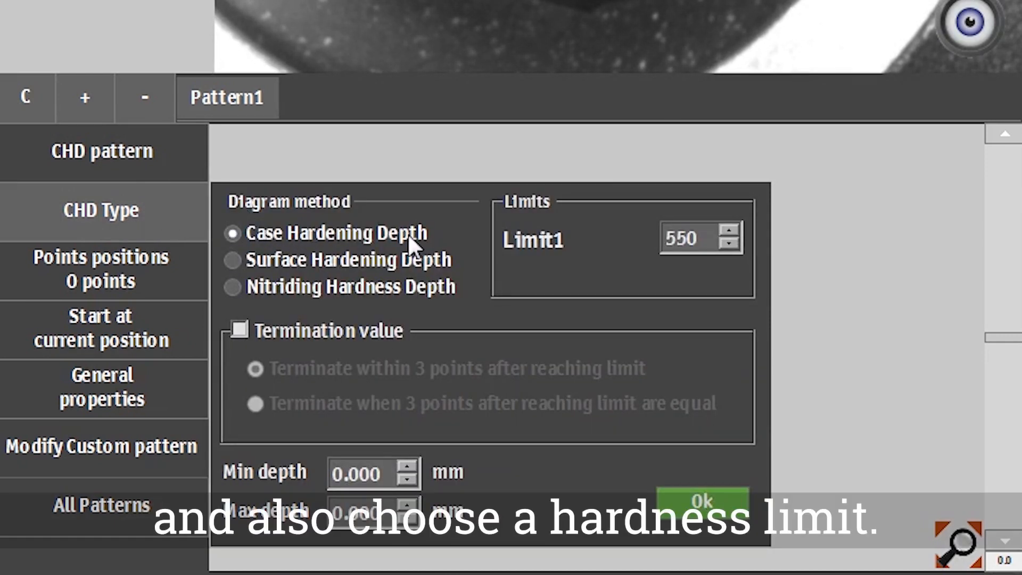
{"action": "mouse_move", "coordinate": [800, 274]}
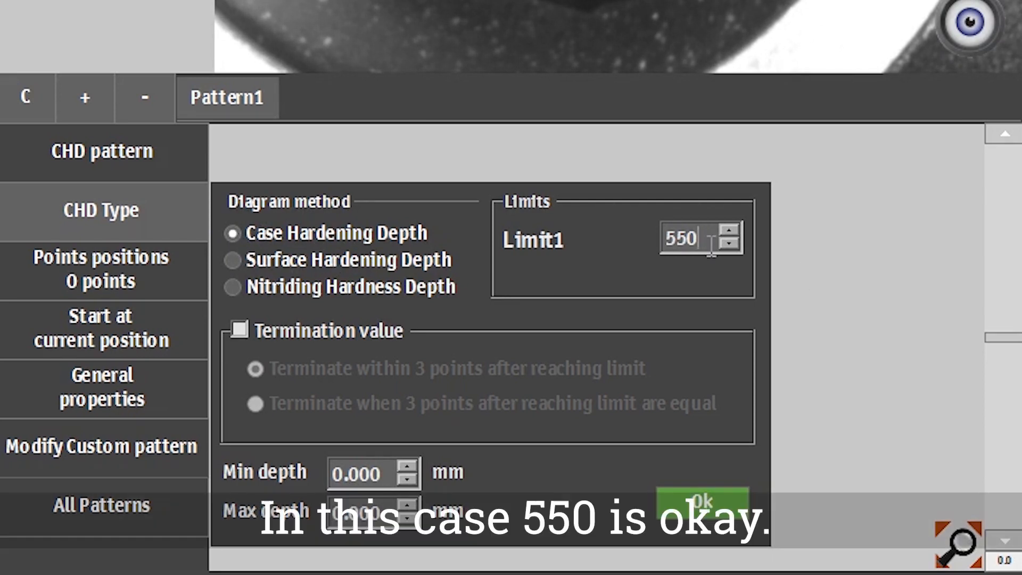
{"action": "left_click", "coordinate": [239, 330]}
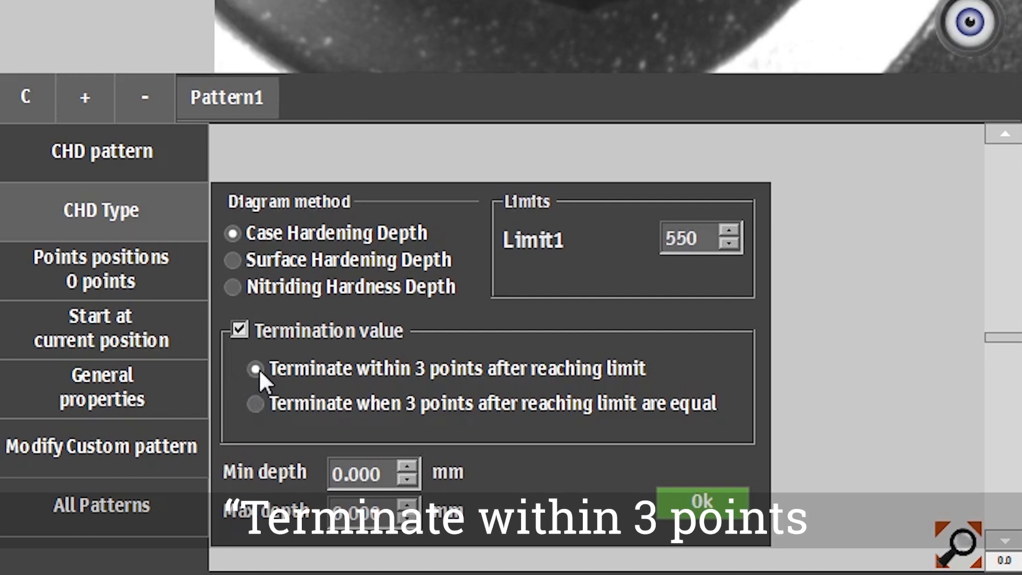
{"action": "left_click", "coordinate": [255, 368]}
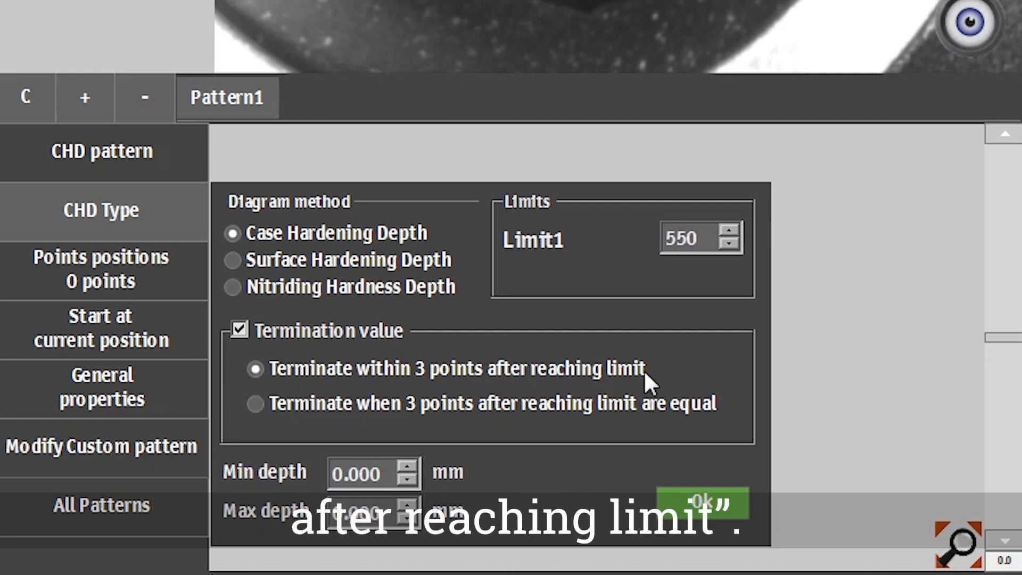
{"action": "left_click", "coordinate": [702, 501]}
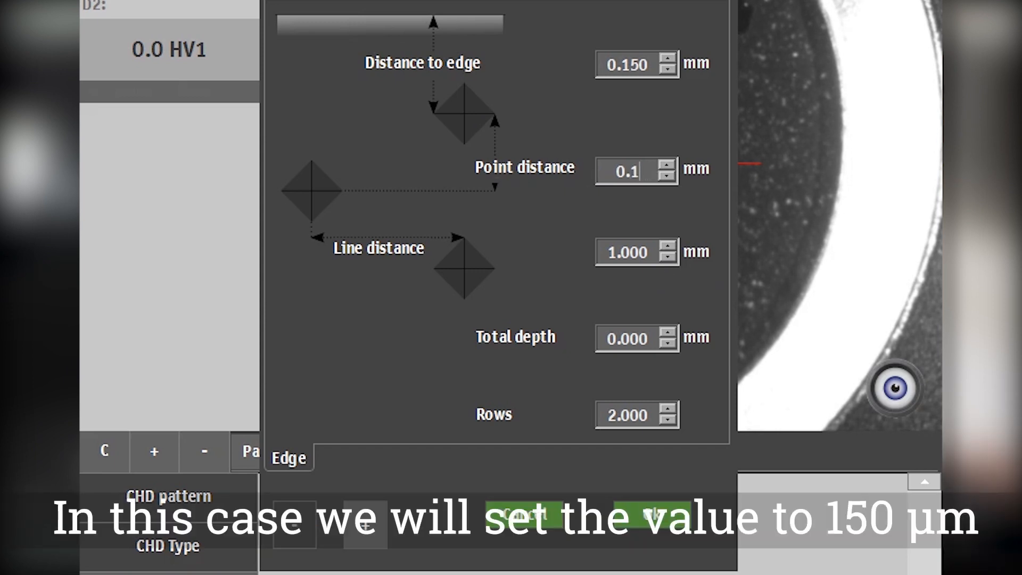
- Enter point distance 0.150 mm, line distance 0.5 mm and total depth 2, giving 13 zigzag points
{"action": "type", "text": "0.150"}
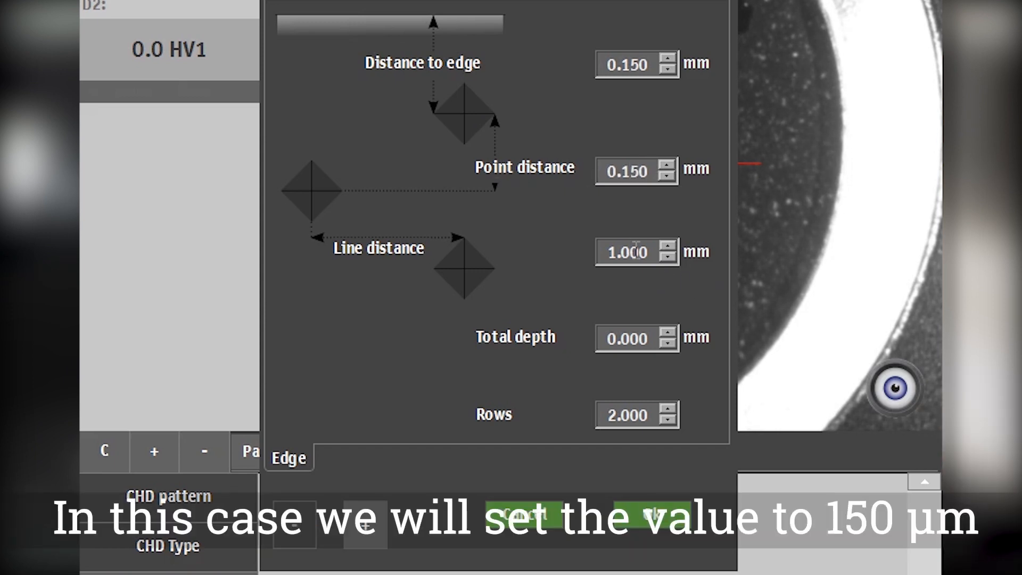
{"action": "mouse_move", "coordinate": [530, 313]}
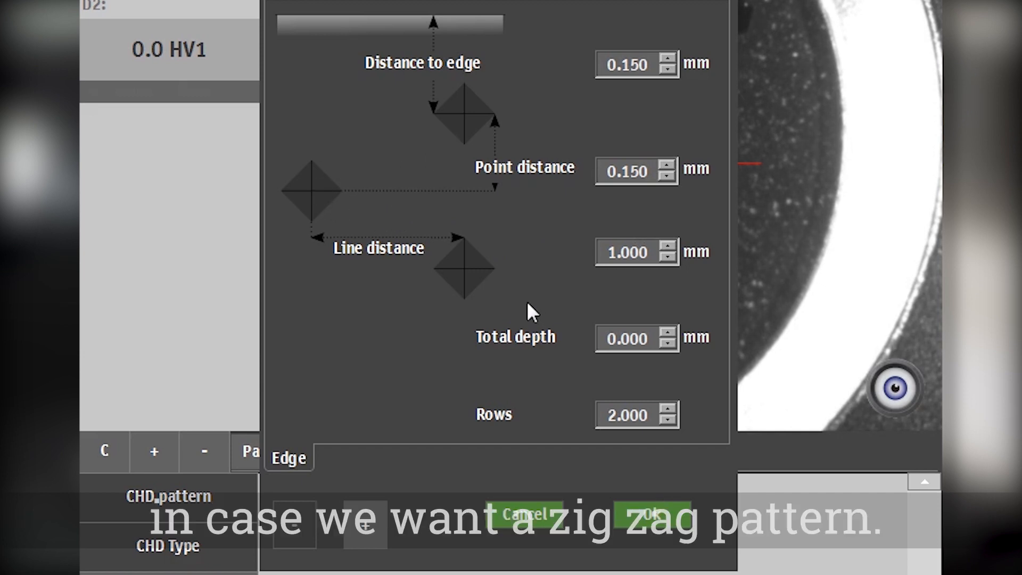
{"action": "left_click", "coordinate": [637, 251]}
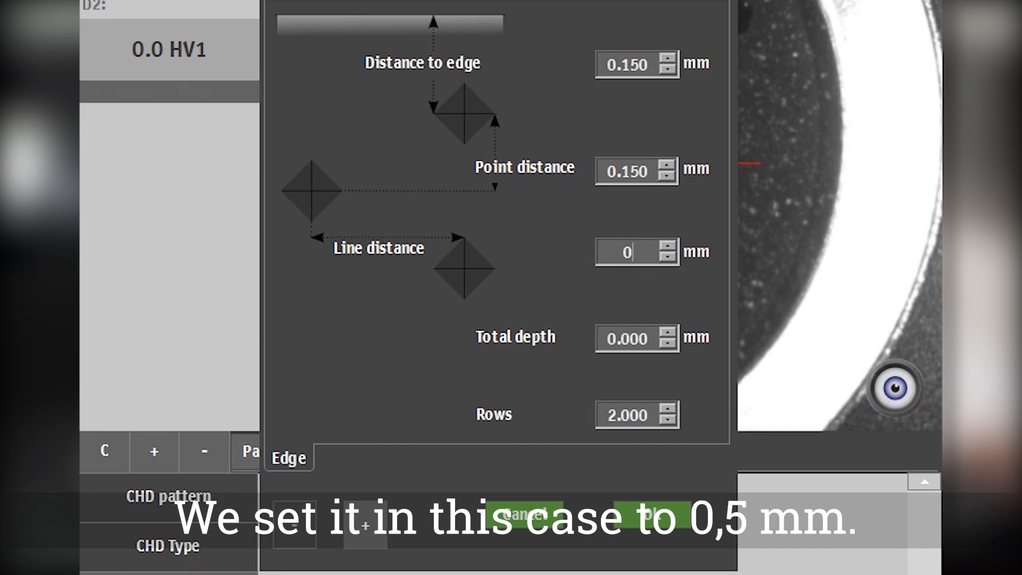
{"action": "type", "text": "0.500"}
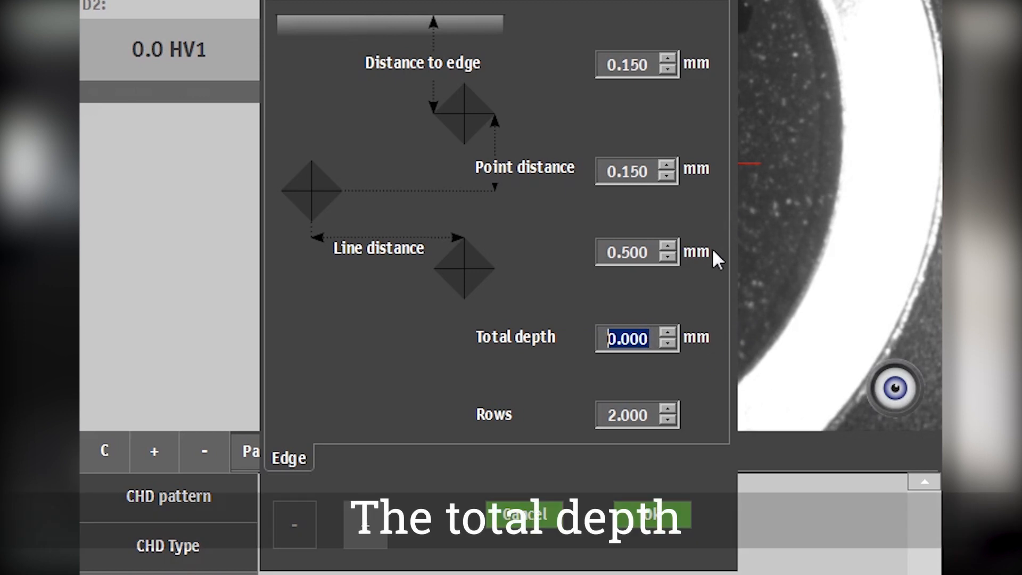
{"action": "type", "text": "2"}
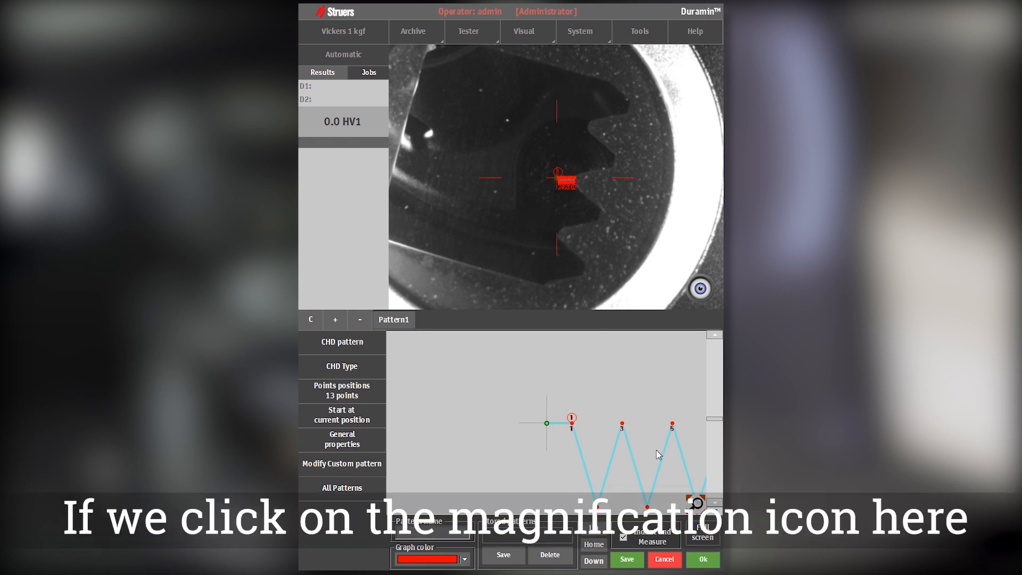
- Fit the full 13-point Pattern1 zigzag into the preview graph
{"action": "left_click", "coordinate": [696, 502]}
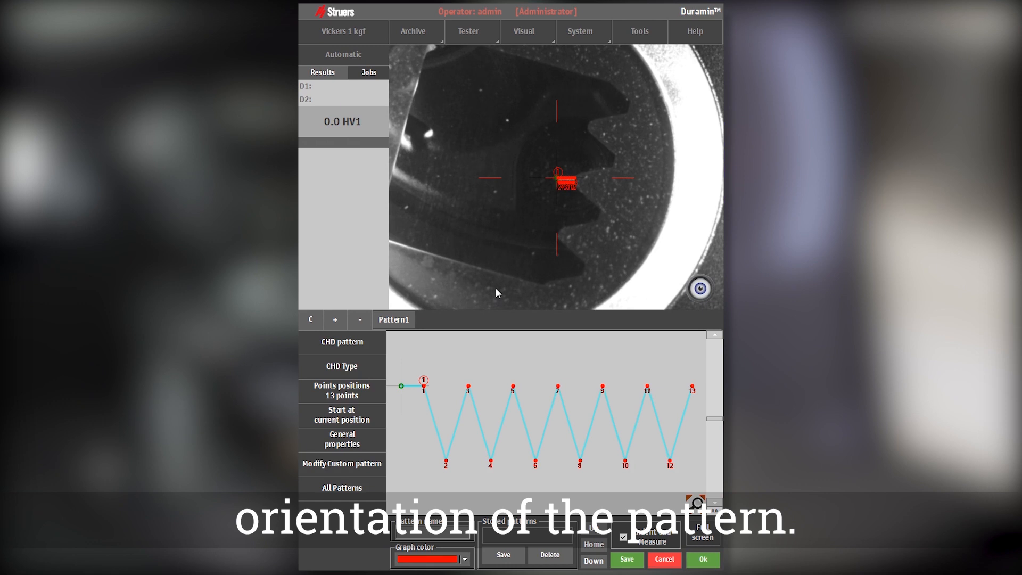
{"action": "mouse_move", "coordinate": [401, 387]}
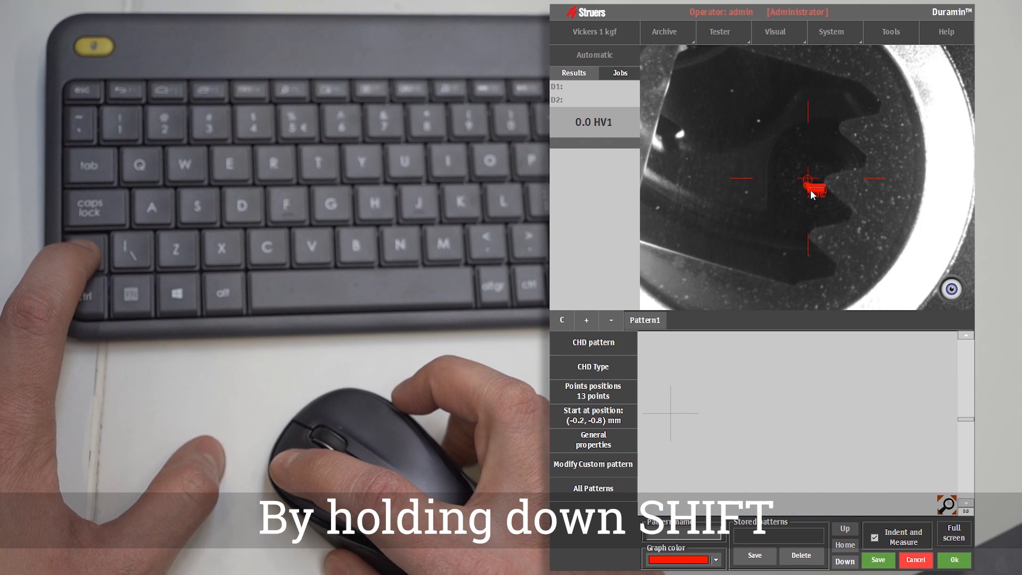
- Shift-drag the pattern to start at (3.2, 5.7) mm, slanting across the gear tooth
{"action": "left_click_drag", "start_coordinate": [814, 194], "coordinate": [832, 176]}
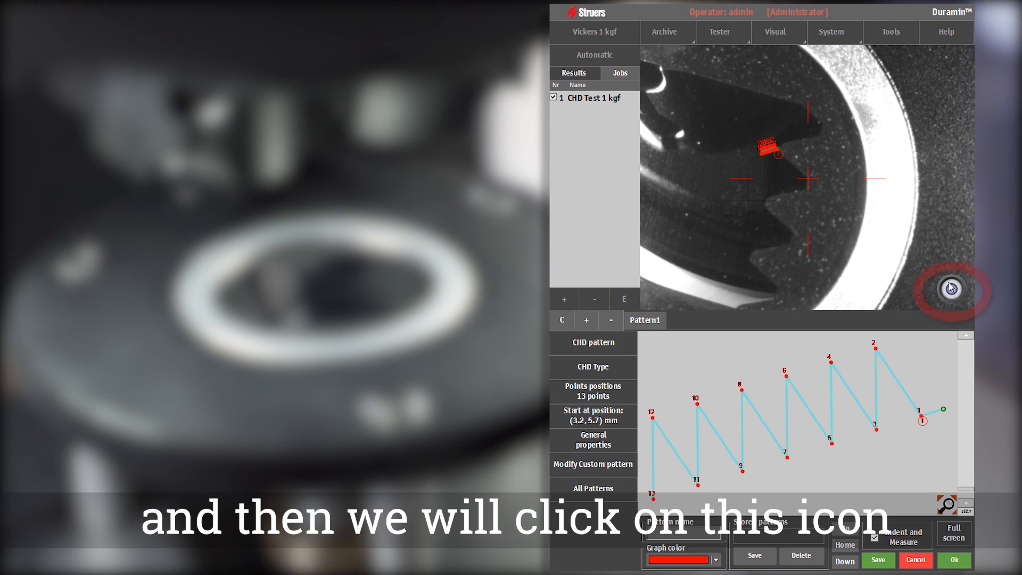
- Show the live microscope image and drive the stage to pattern point 1 at the gear edge
{"action": "left_click", "coordinate": [950, 288]}
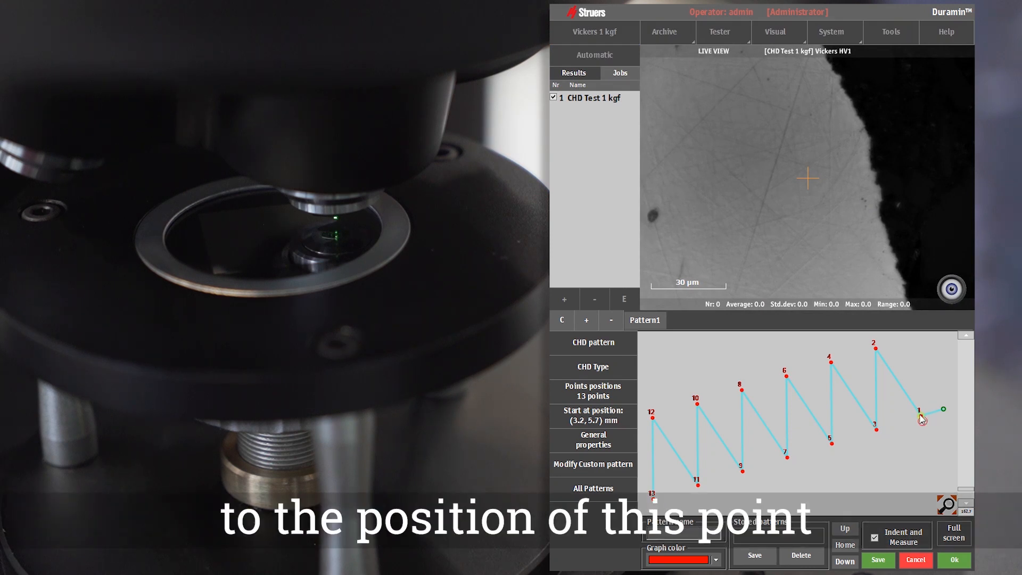
{"action": "double_click", "coordinate": [922, 413]}
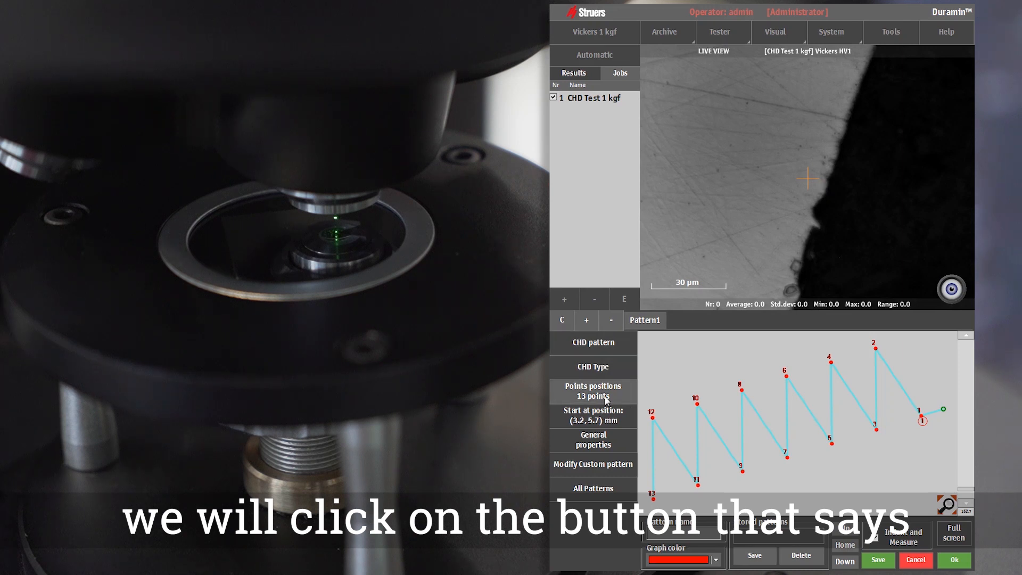
- Snap Pattern1's start to the part edge at (3.5, 5.8) mm and accept to run the indents
{"action": "left_click", "coordinate": [593, 415]}
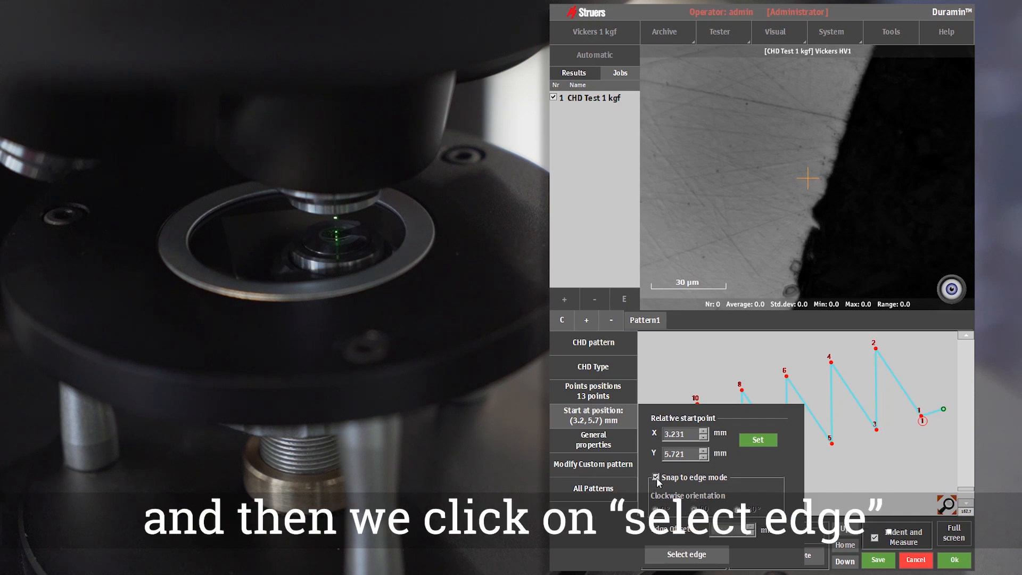
{"action": "left_click", "coordinate": [685, 555]}
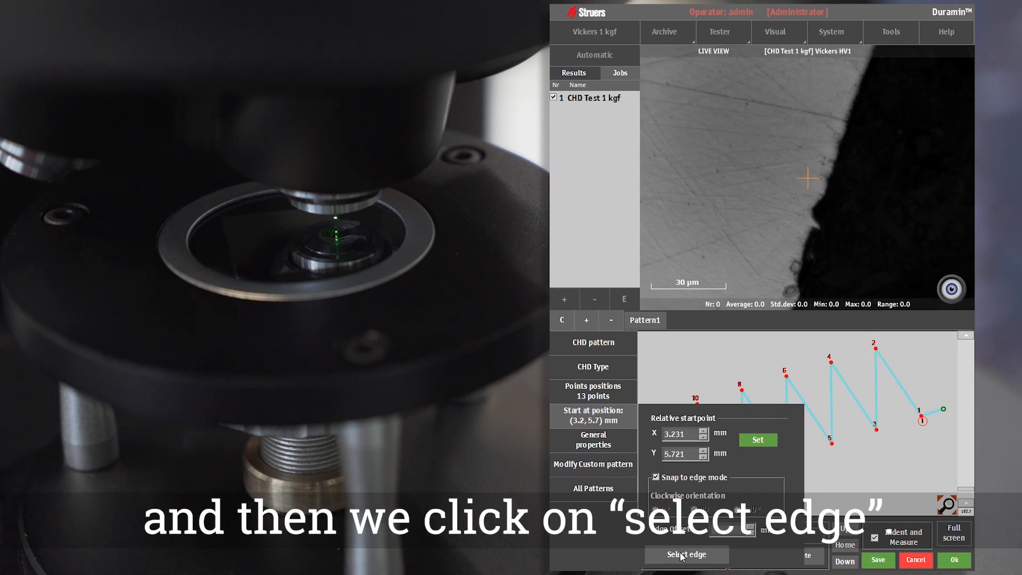
{"action": "left_click", "coordinate": [686, 555]}
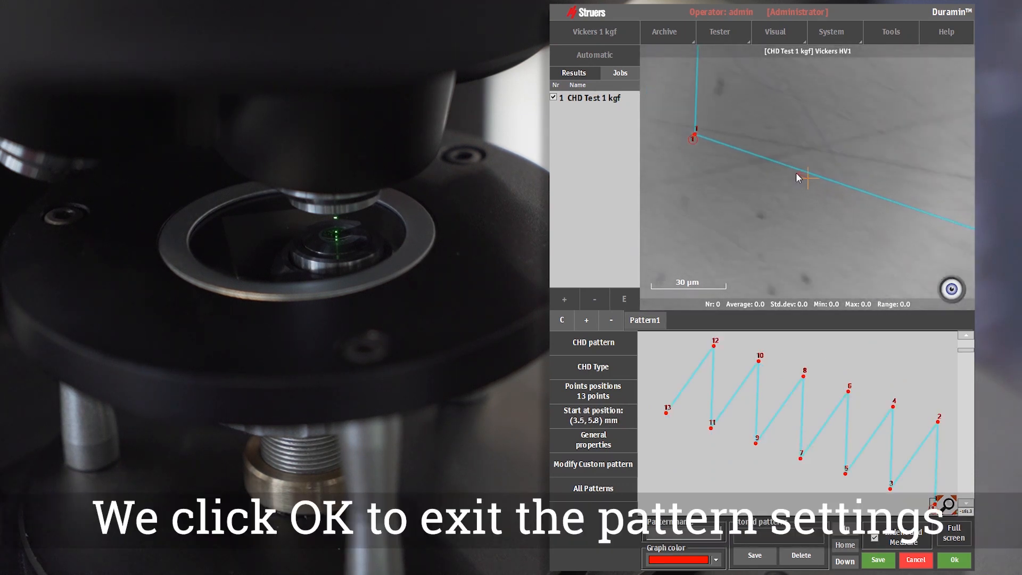
{"action": "left_click", "coordinate": [954, 560]}
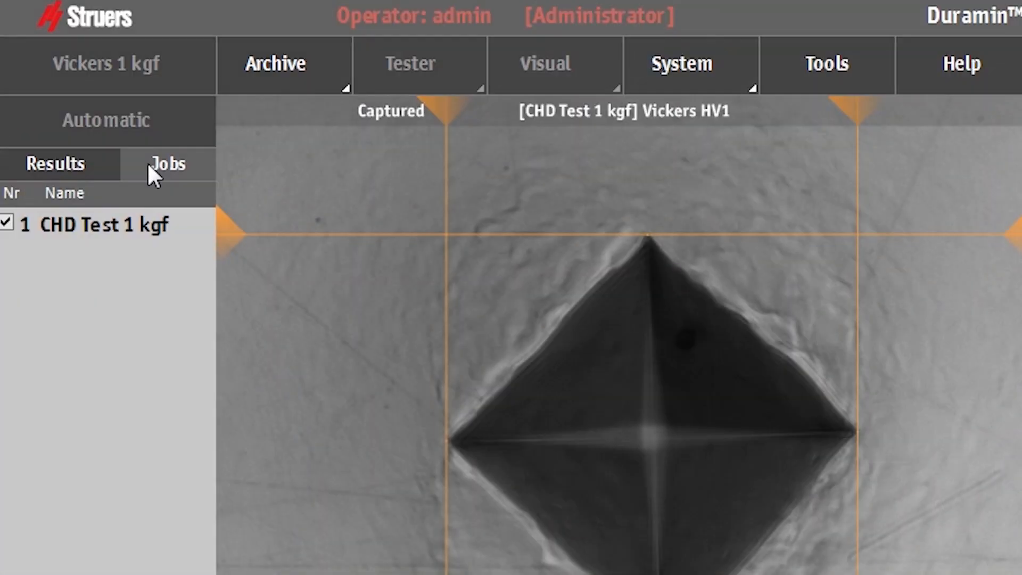
- Review the HV1 results list, inspecting the fourth and fifth indents, then return to indent 1 at 847.1 HV1
{"action": "left_click", "coordinate": [55, 164]}
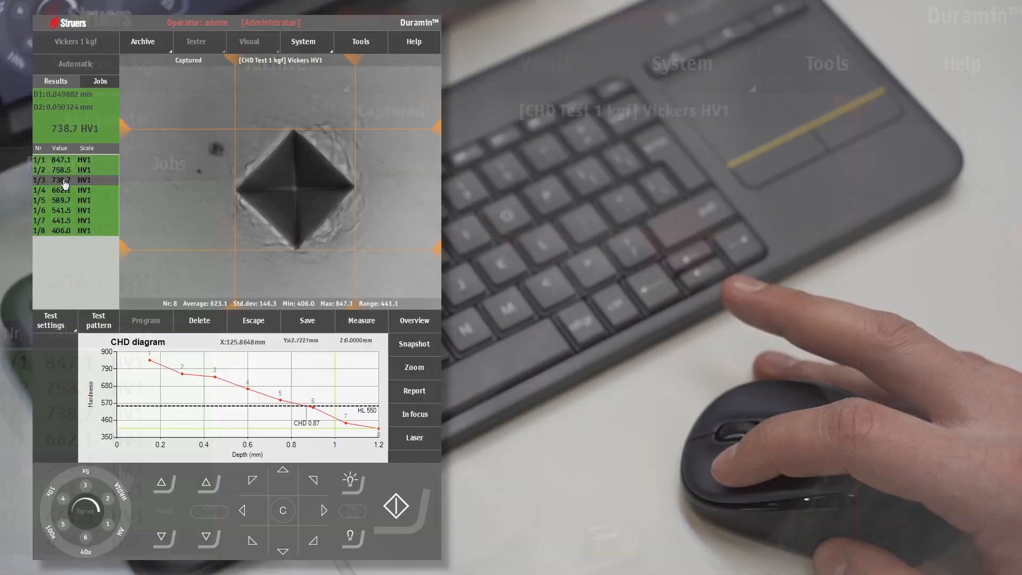
{"action": "left_click", "coordinate": [60, 190]}
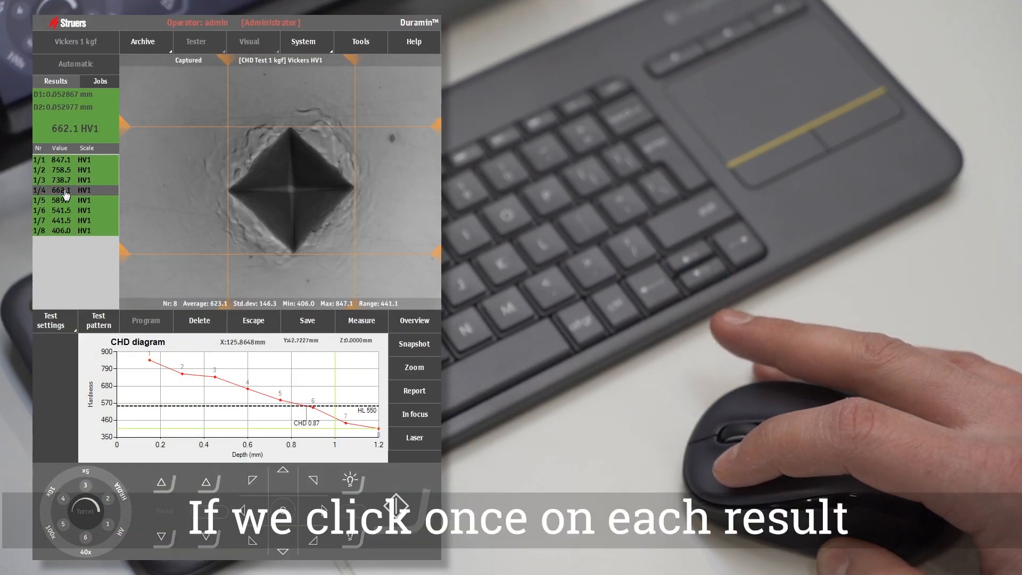
{"action": "left_click", "coordinate": [59, 200]}
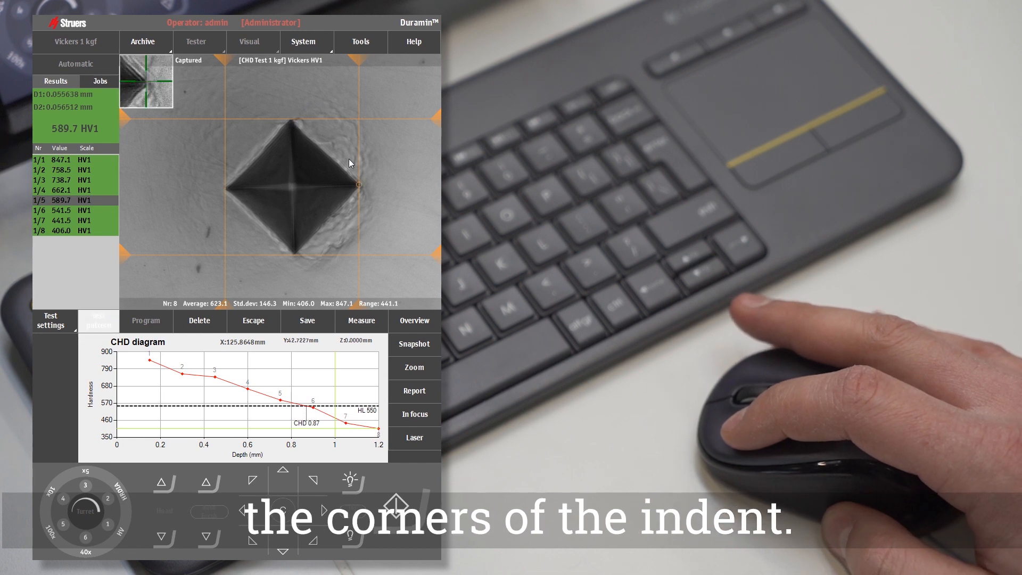
{"action": "mouse_move", "coordinate": [363, 190]}
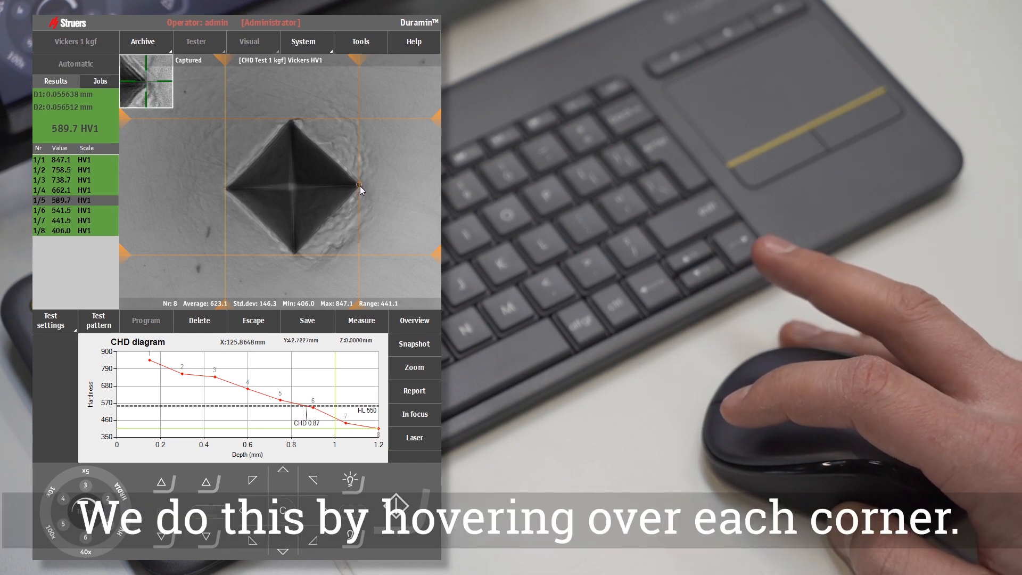
{"action": "mouse_move", "coordinate": [300, 262]}
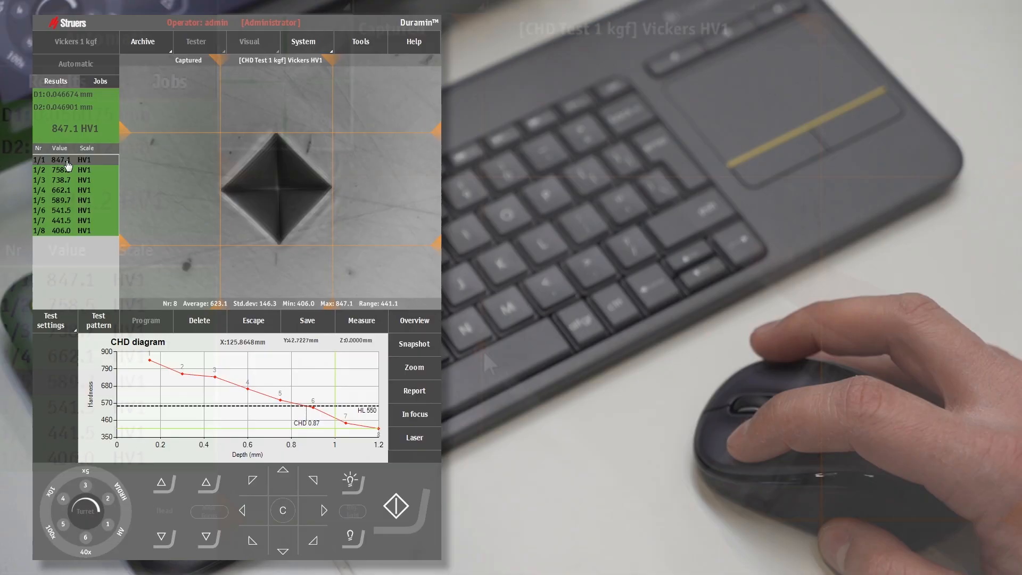
{"action": "double_click", "coordinate": [63, 159]}
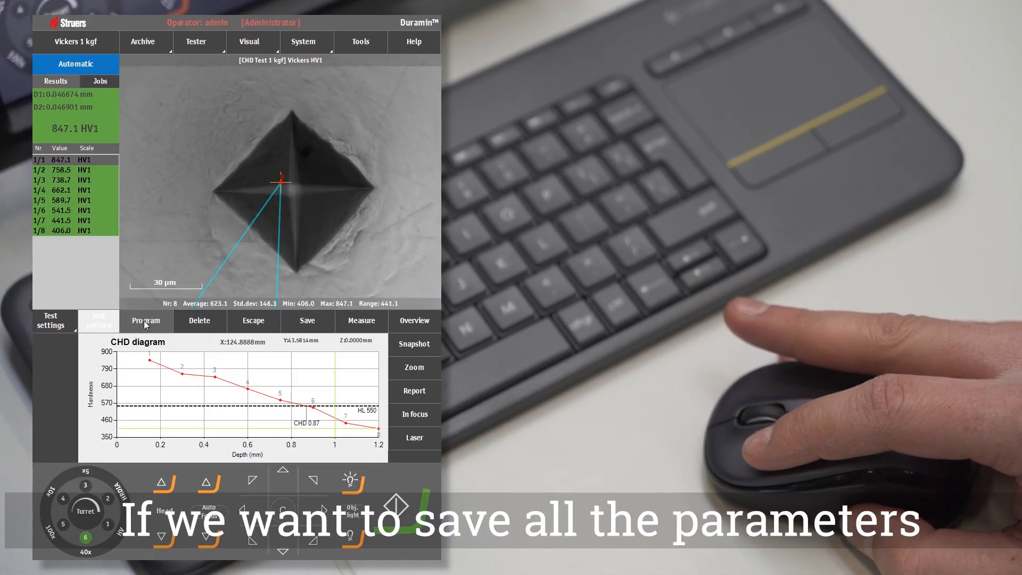
- Save the current test setup as a program named 'Test CHD'
{"action": "left_click", "coordinate": [146, 320]}
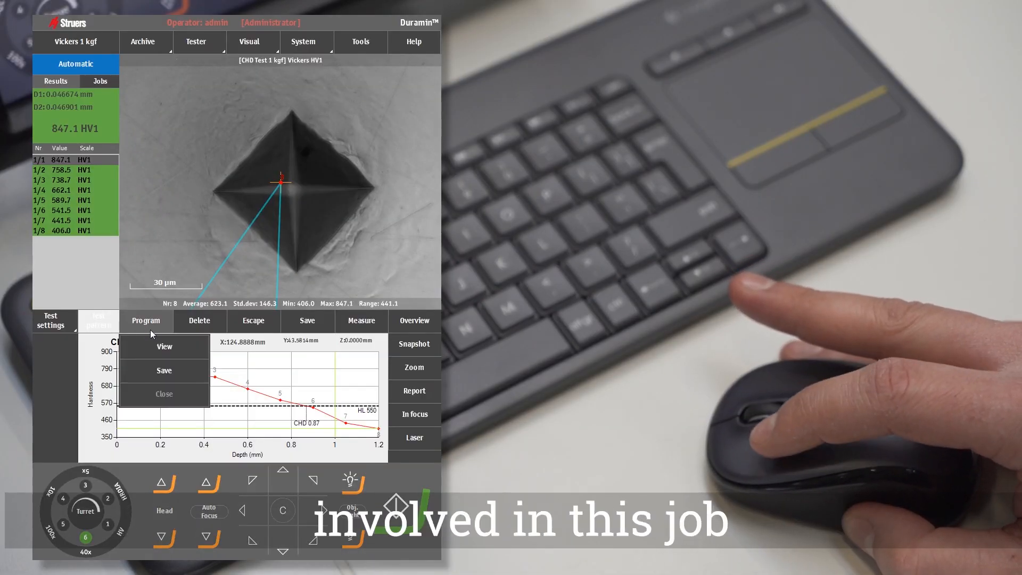
{"action": "left_click", "coordinate": [164, 370]}
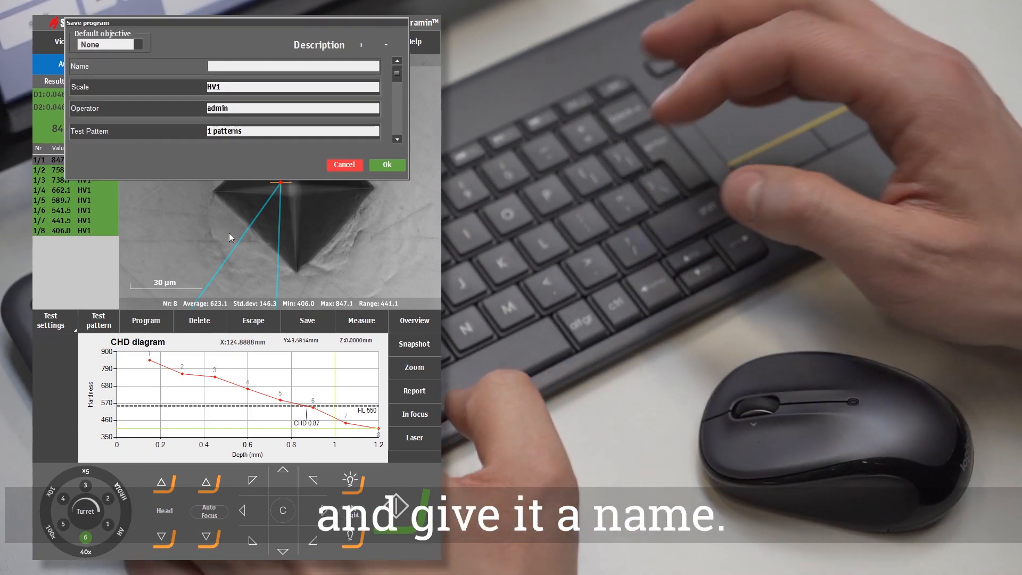
{"action": "type", "text": "T"}
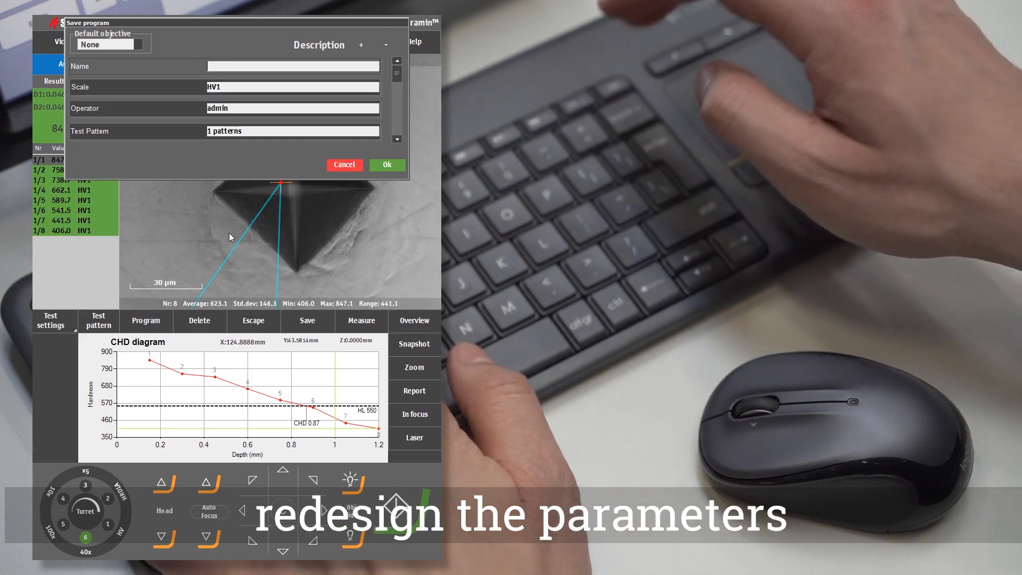
{"action": "type", "text": "Test CHD"}
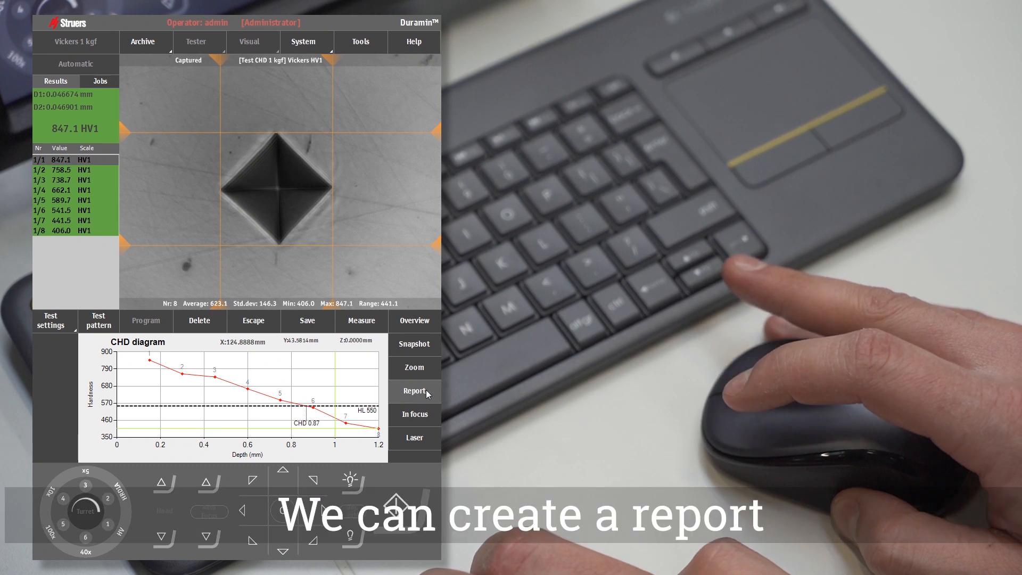
- Generate the CHD report preview, review its pages and export it to a file
{"action": "left_click", "coordinate": [415, 391]}
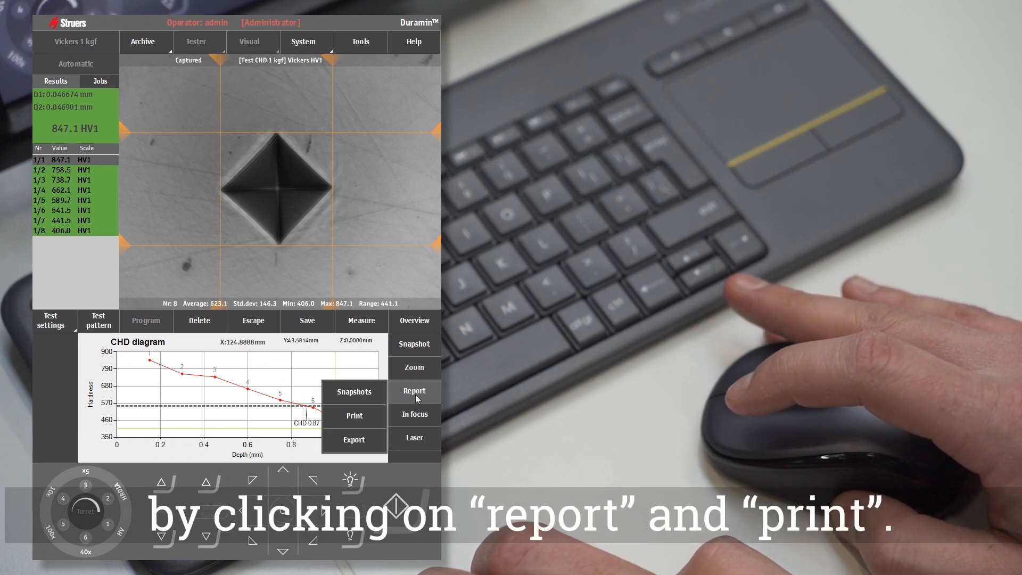
{"action": "left_click", "coordinate": [414, 391]}
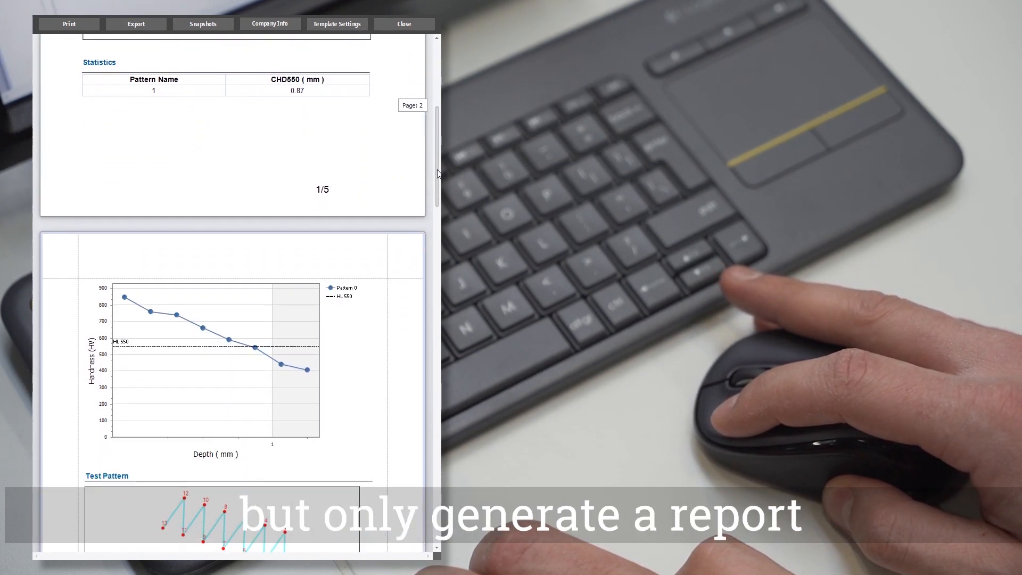
{"action": "scroll", "scroll_direction": "down", "scroll_amount": 3}
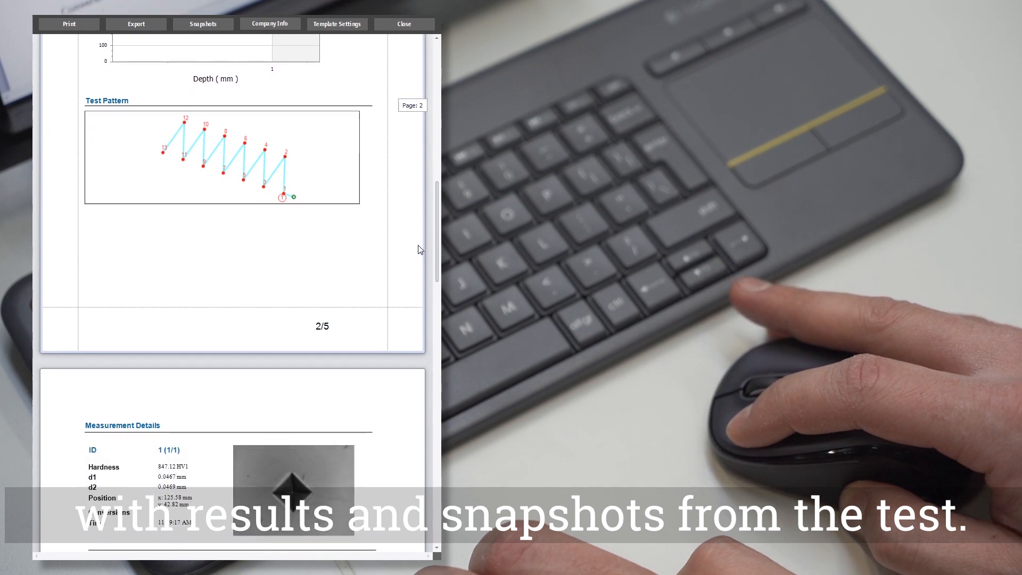
{"action": "scroll", "scroll_direction": "down", "scroll_amount": 3}
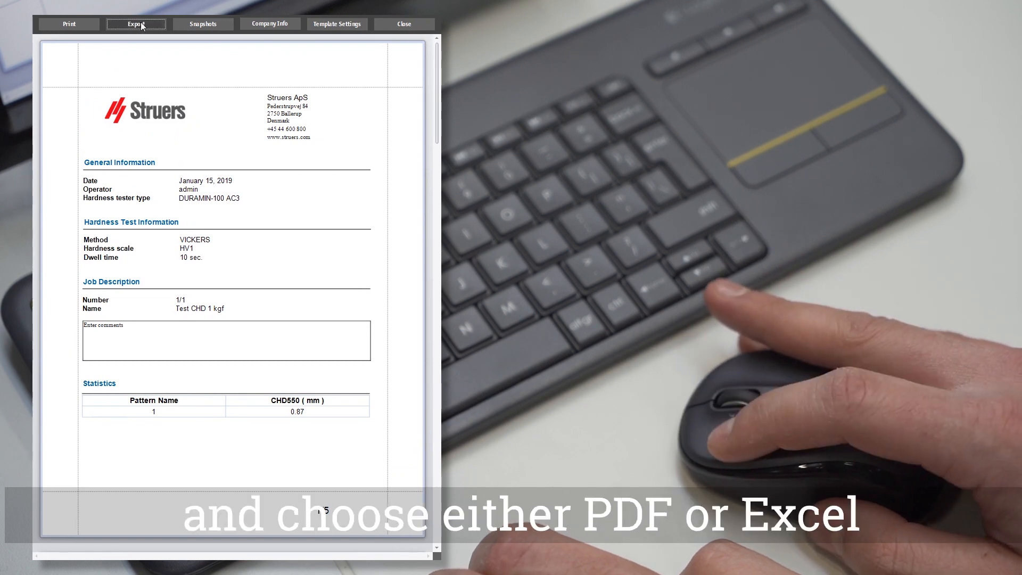
{"action": "left_click", "coordinate": [138, 23]}
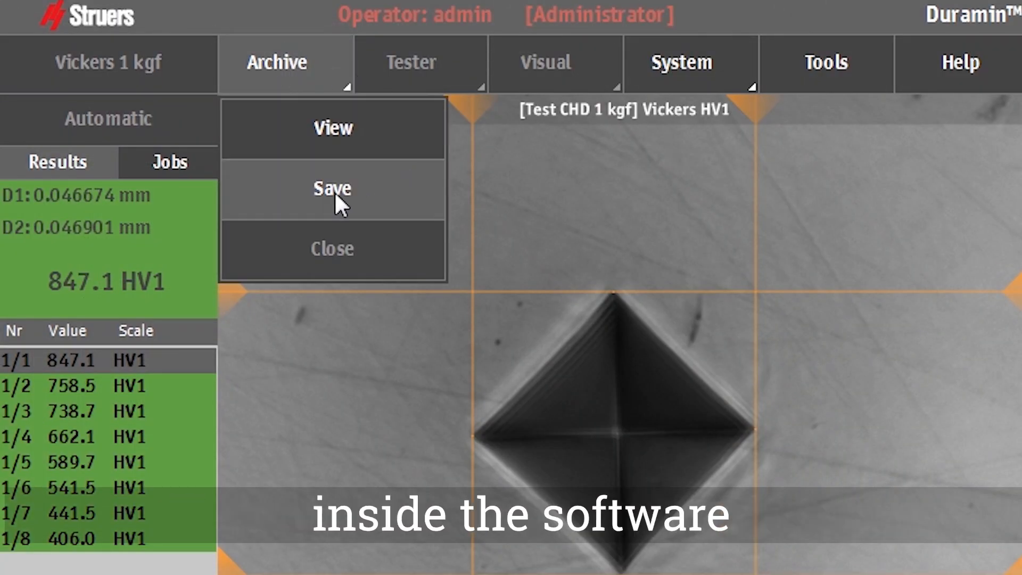
- Save the results to the archive under the name 'Results CHD'
{"action": "left_click", "coordinate": [332, 190]}
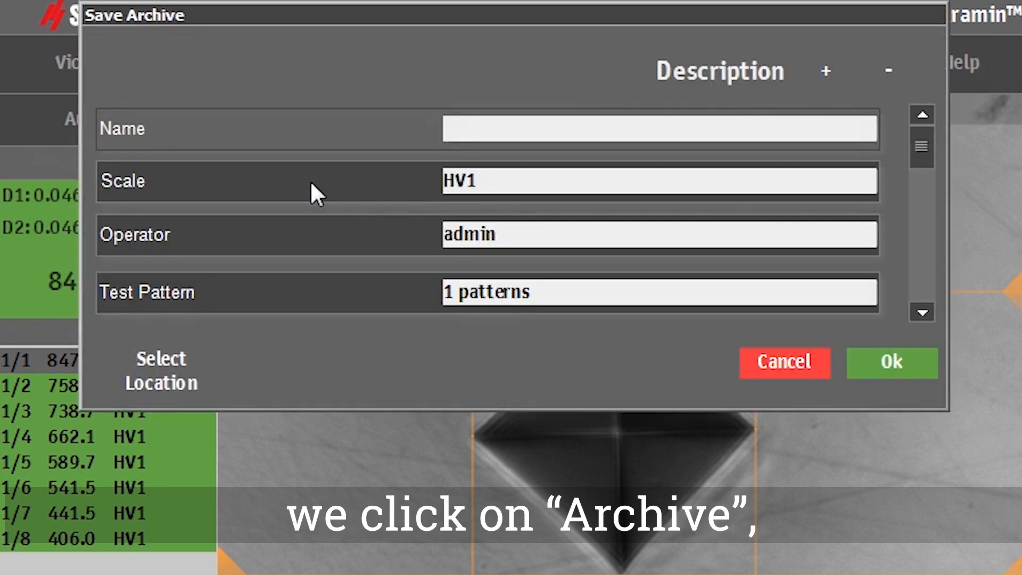
{"action": "type", "text": "Results CHD"}
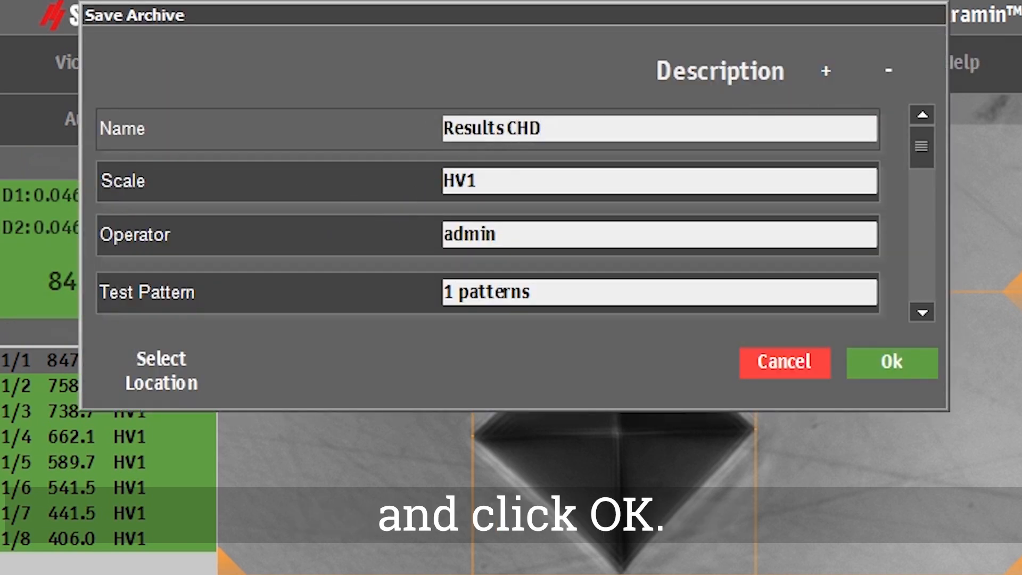